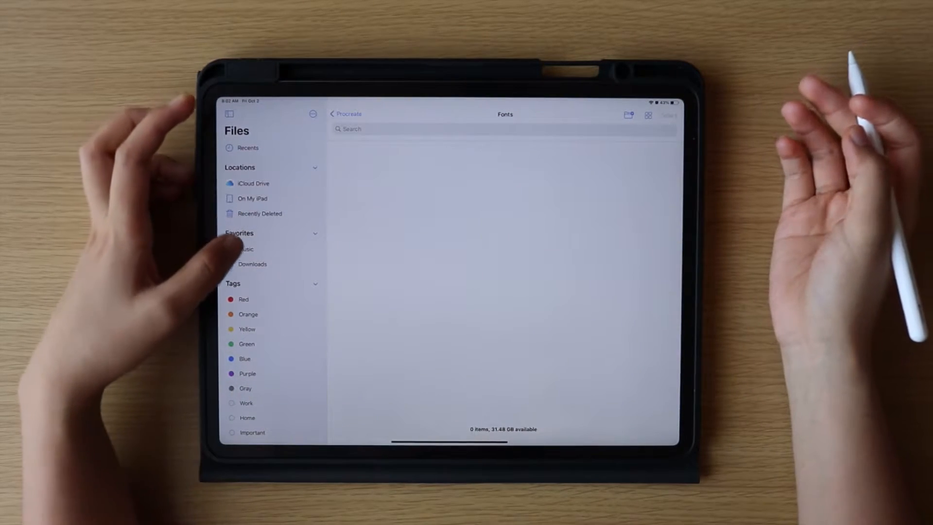
Go to the Downloads location in the Files sidebar
{"action": "left_click", "coordinate": [253, 263]}
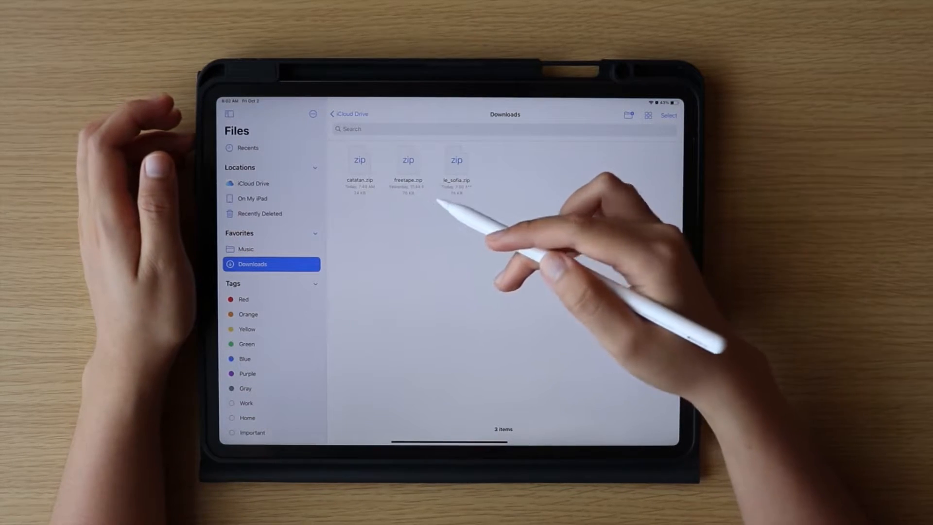
{"action": "mouse_move", "coordinate": [524, 131]}
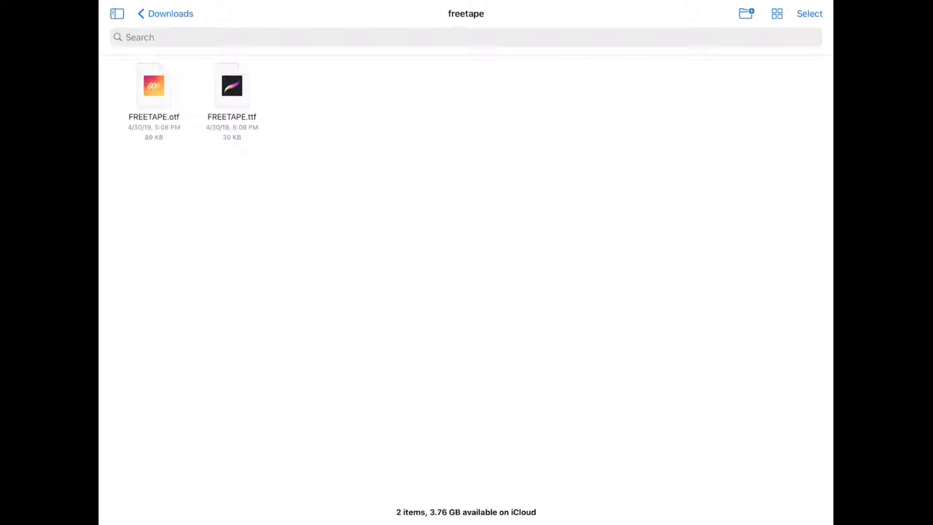
Preview FREETAPE.otf and share it to Procreate
{"action": "double_click", "coordinate": [153, 86]}
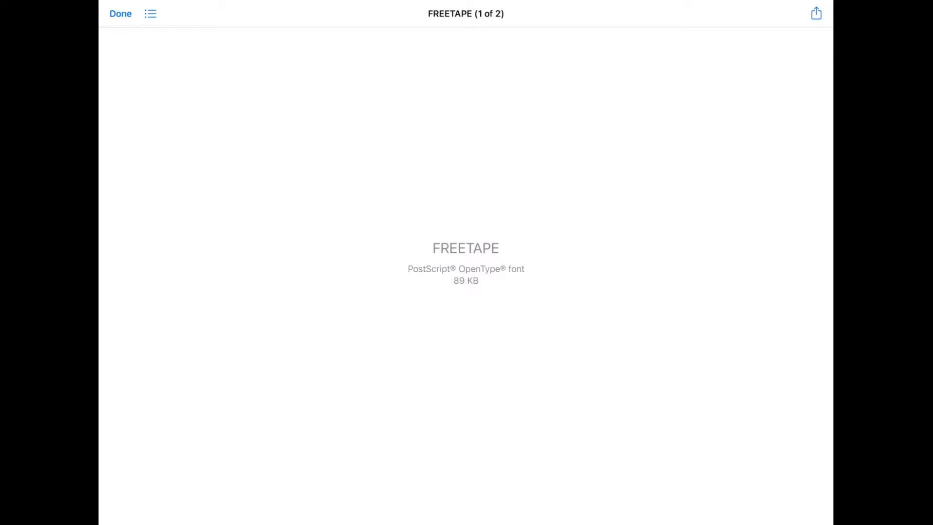
{"action": "left_click", "coordinate": [816, 13]}
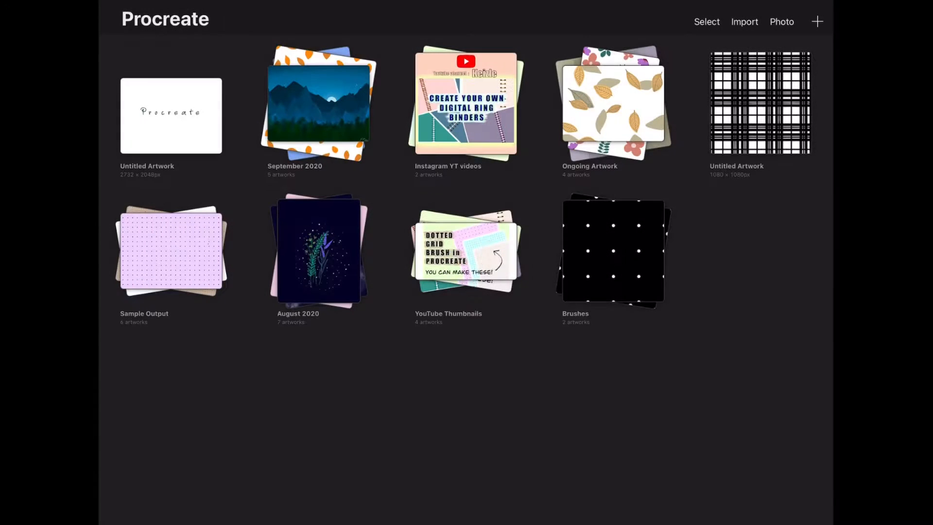
On a canvas, type 'Pro', restyle it in a rounded handwritten font, then cancel the text
{"action": "left_click", "coordinate": [818, 22]}
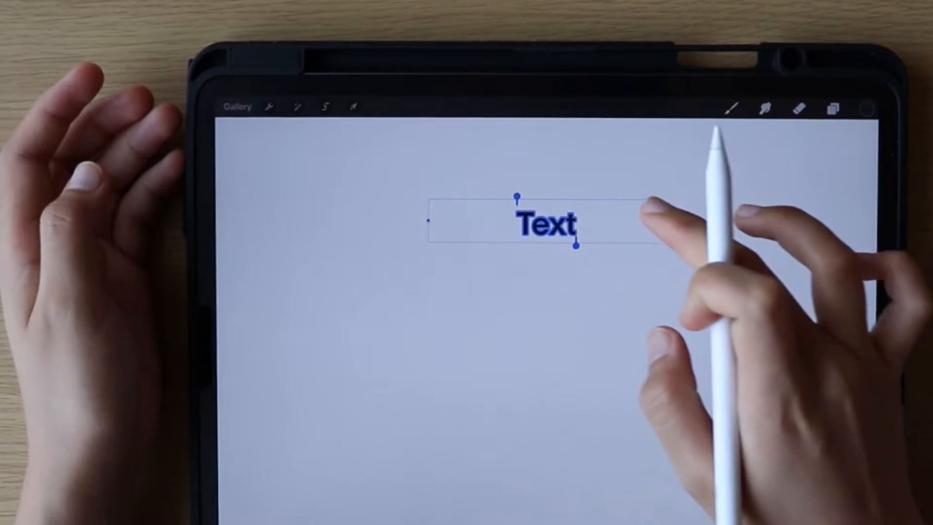
{"action": "left_click", "coordinate": [543, 225]}
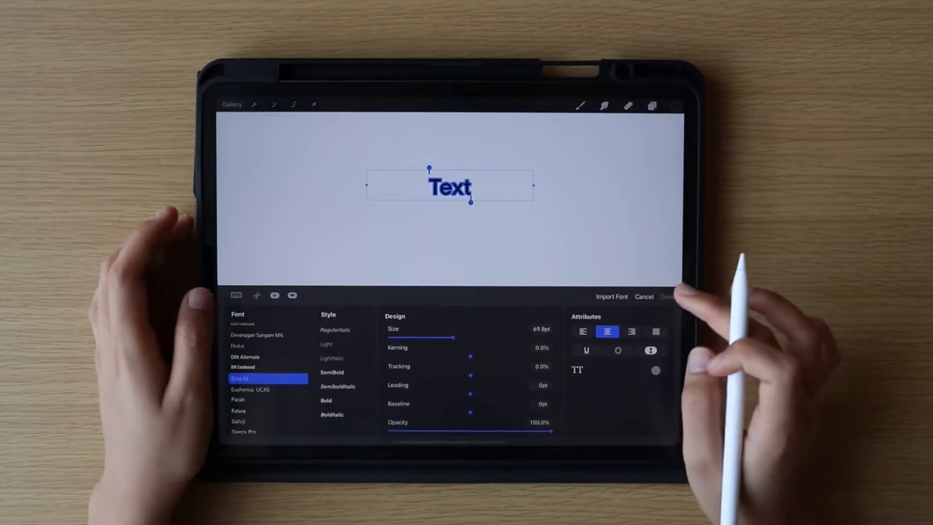
{"action": "type", "text": "Procreate"}
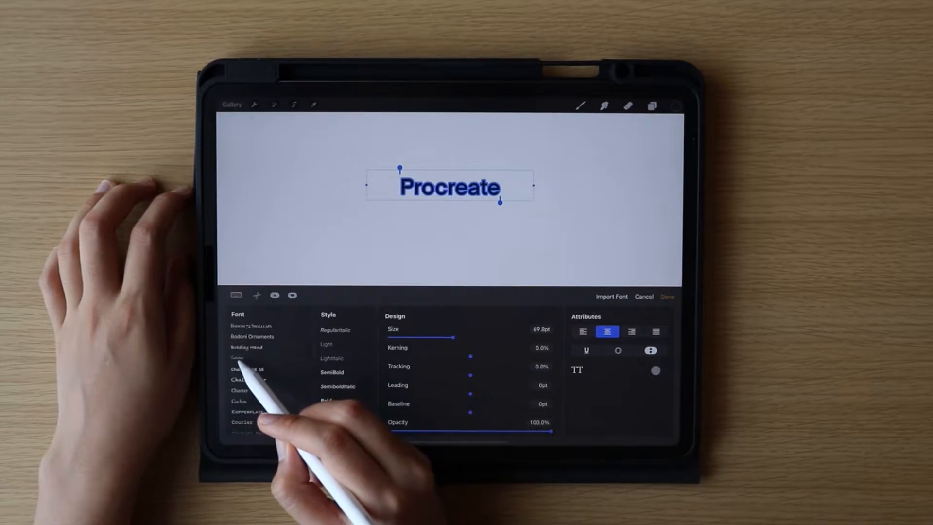
{"action": "left_click", "coordinate": [250, 378]}
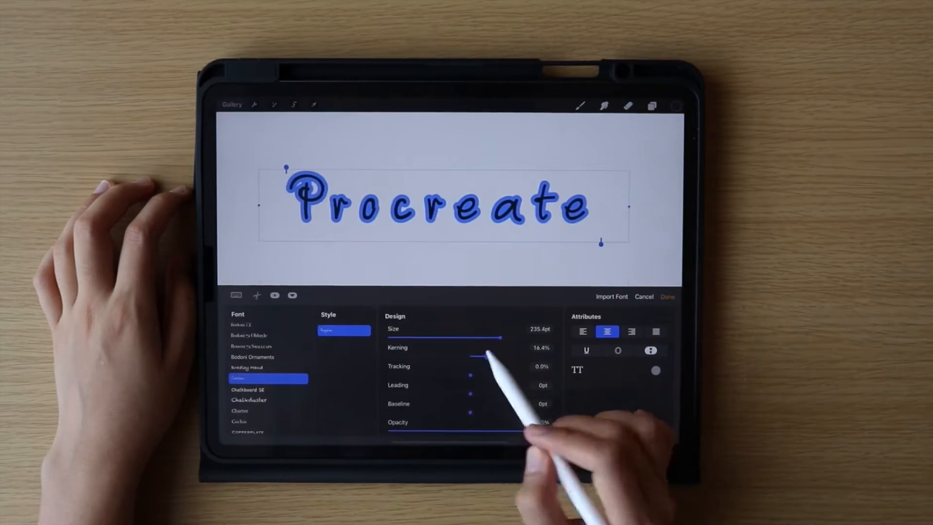
{"action": "left_click", "coordinate": [668, 297]}
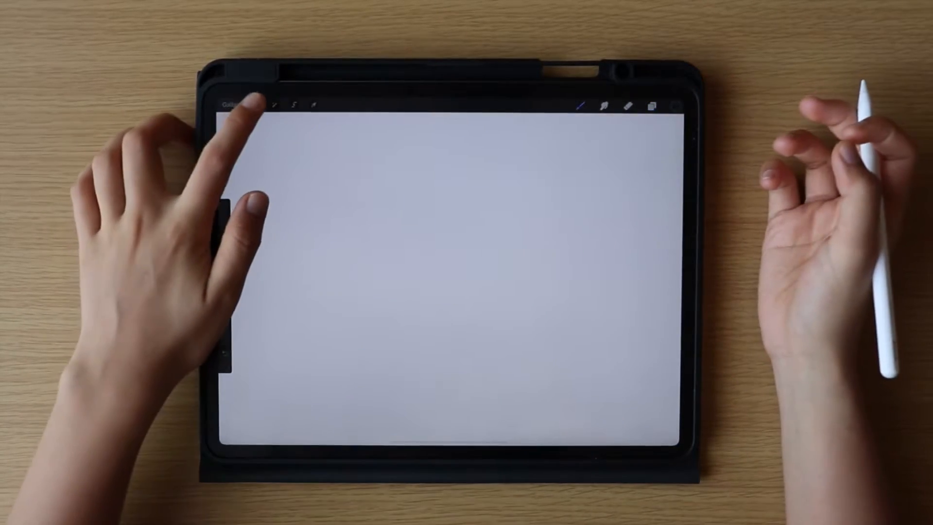
Add a new text box via Actions > Add and type 'Procreate'
{"action": "left_click", "coordinate": [254, 106]}
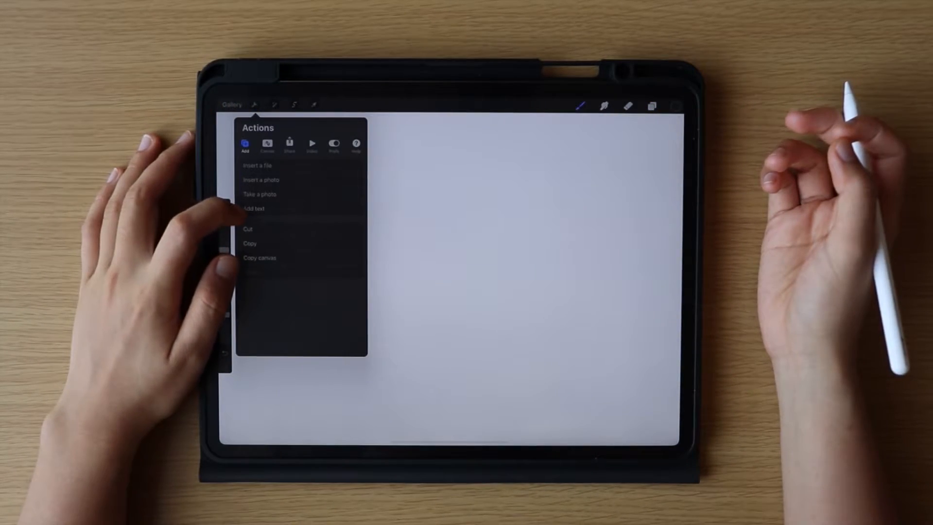
{"action": "left_click", "coordinate": [253, 208]}
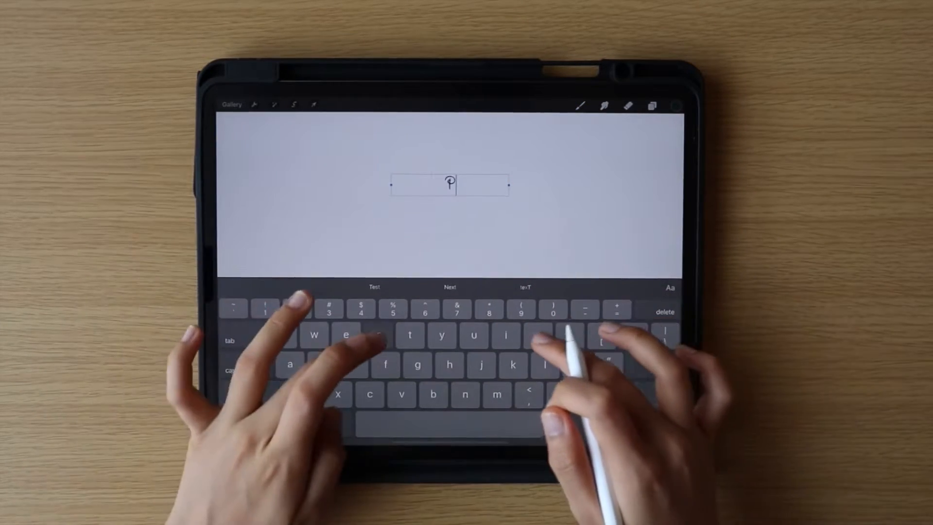
{"action": "type", "text": "Procreate"}
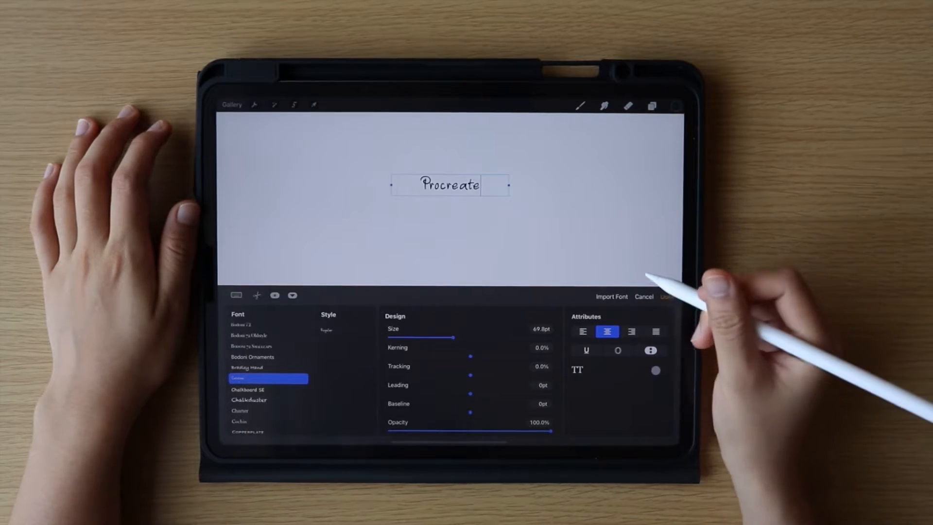
Set the word in the FREETAPE bold all-caps font and adjust its size slider
{"action": "left_click", "coordinate": [611, 297]}
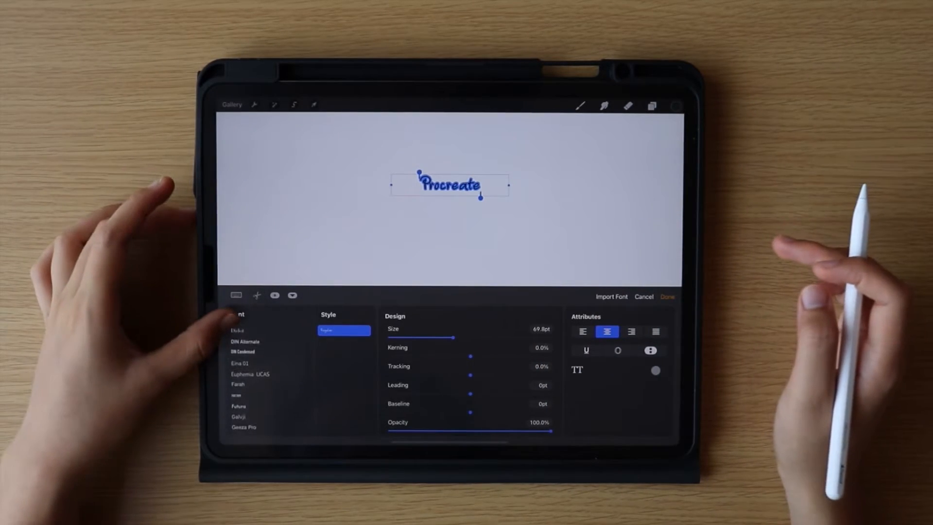
{"action": "left_click", "coordinate": [268, 384]}
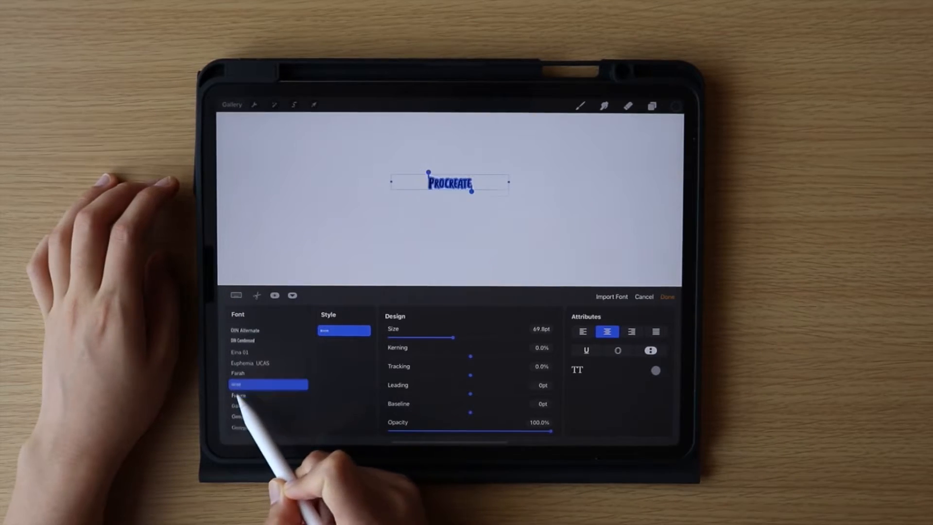
{"action": "left_click_drag", "start_coordinate": [435, 339], "coordinate": [494, 338]}
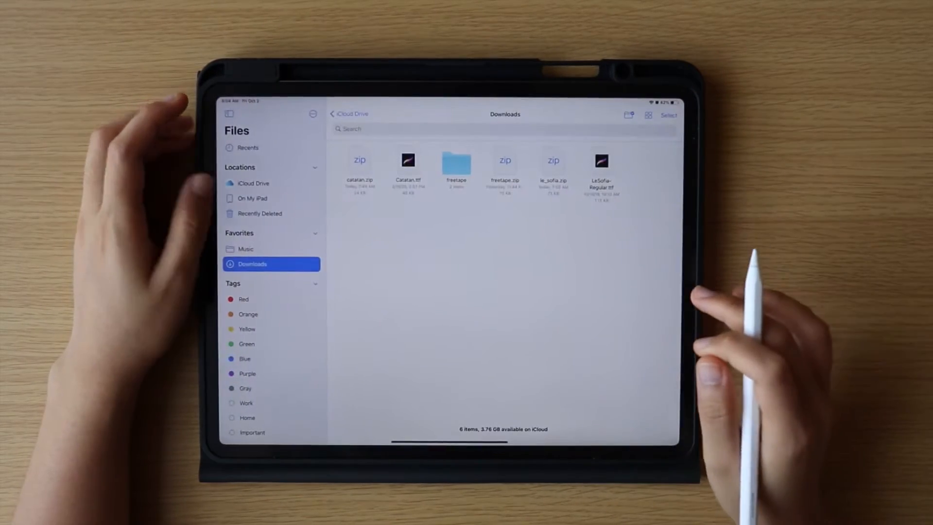
Show a second Files window beside the first and browse its storage locations
{"action": "left_click", "coordinate": [229, 114]}
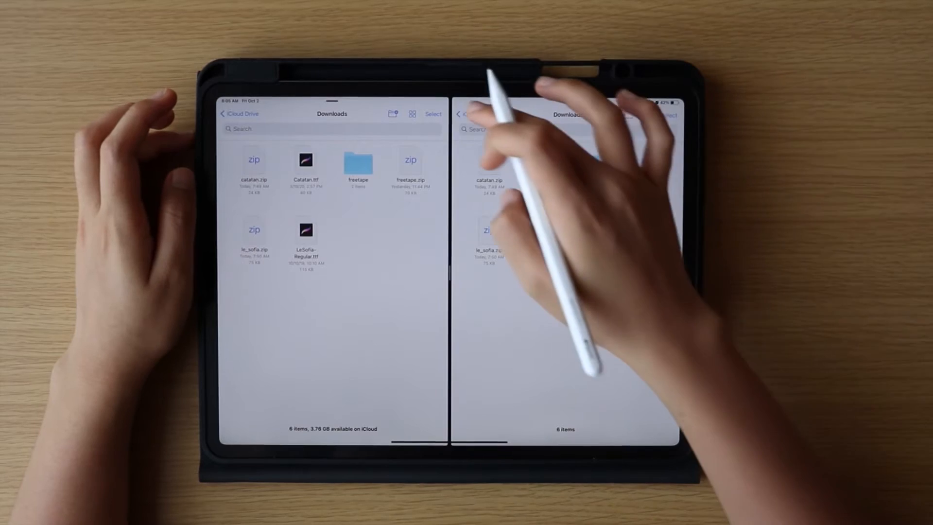
{"action": "left_click", "coordinate": [459, 114]}
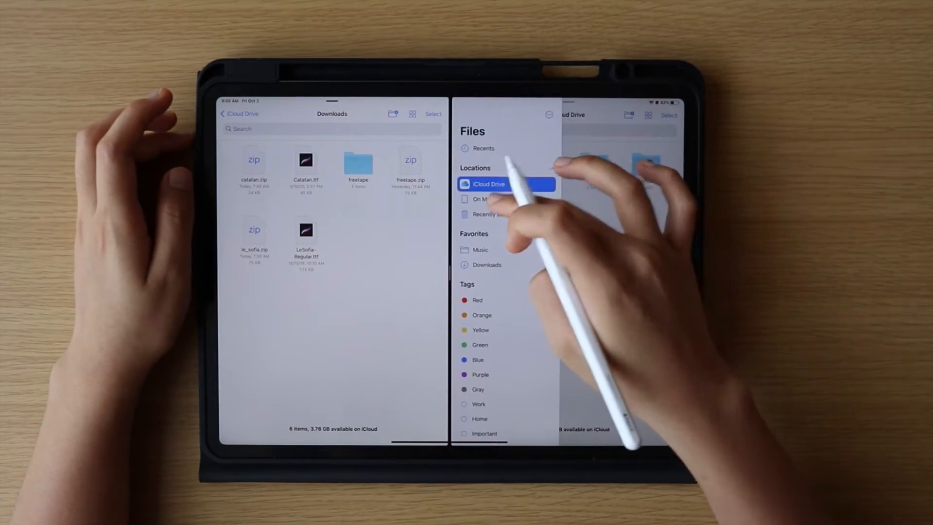
{"action": "left_click", "coordinate": [483, 199]}
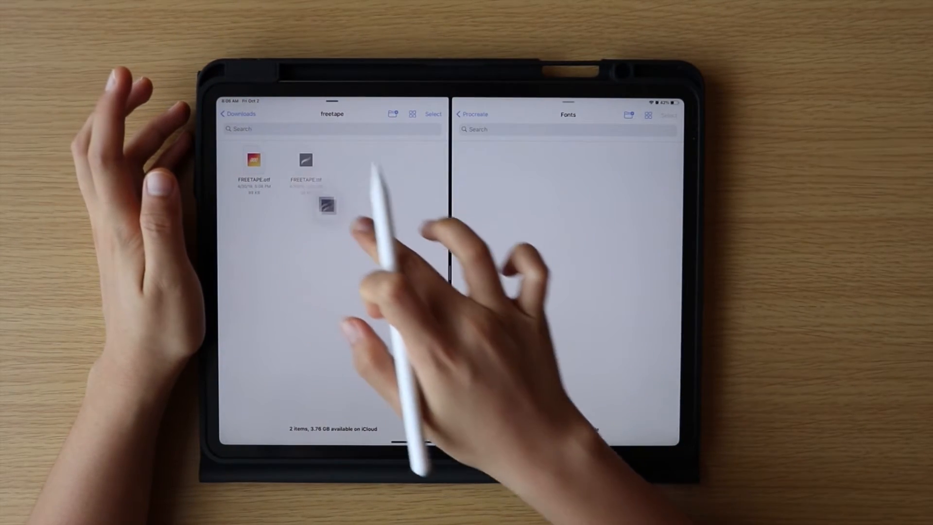
Drag FREETAPE.ttf from the freetape folder into Procreate's Fonts folder
{"action": "left_click_drag", "start_coordinate": [327, 205], "coordinate": [489, 161]}
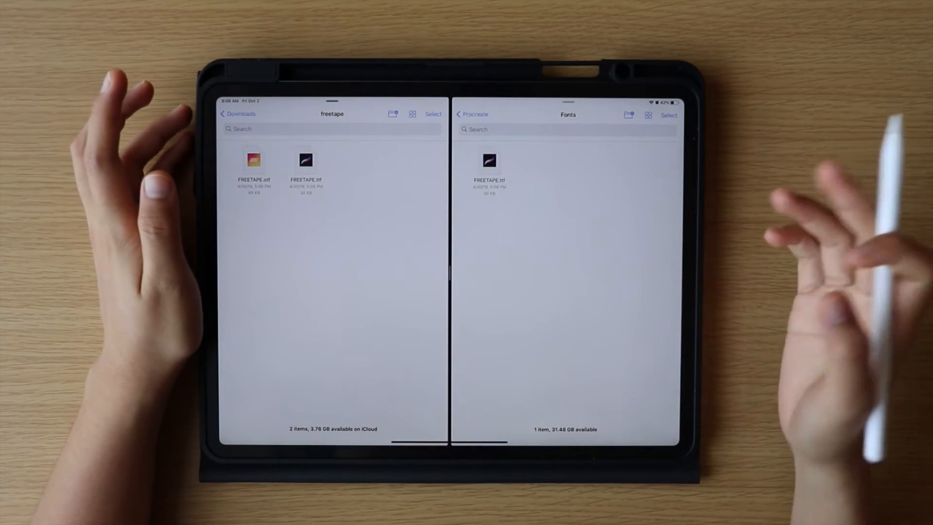
{"action": "left_click", "coordinate": [237, 114]}
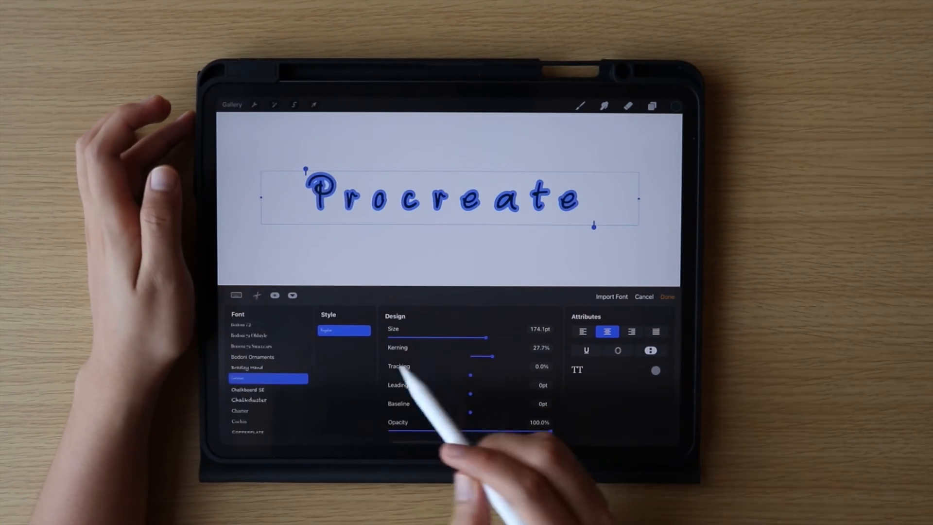
Confirm the Edit Style changes with Done, leaving black wide-spaced handwritten text
{"action": "left_click", "coordinate": [668, 296]}
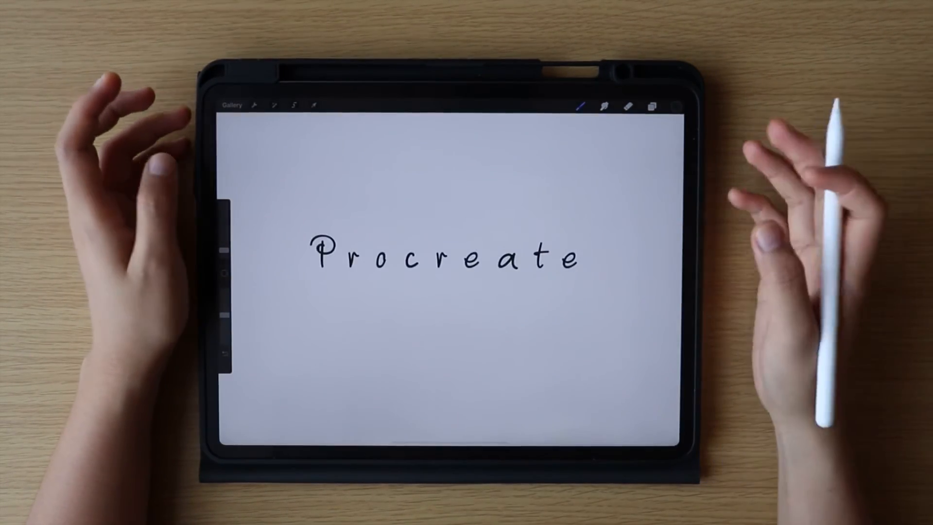